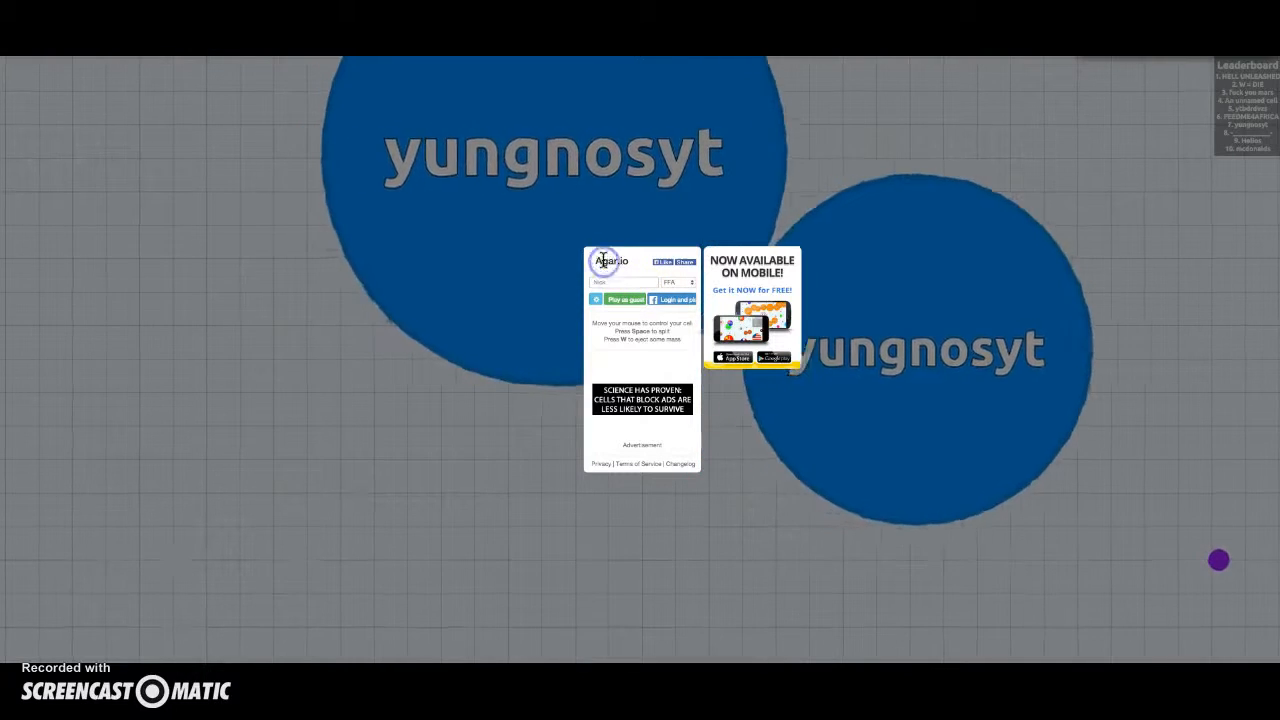
# Join a guest free-for-all round under the nickname 'poopy face'
pyautogui.rightClick(640, 280)
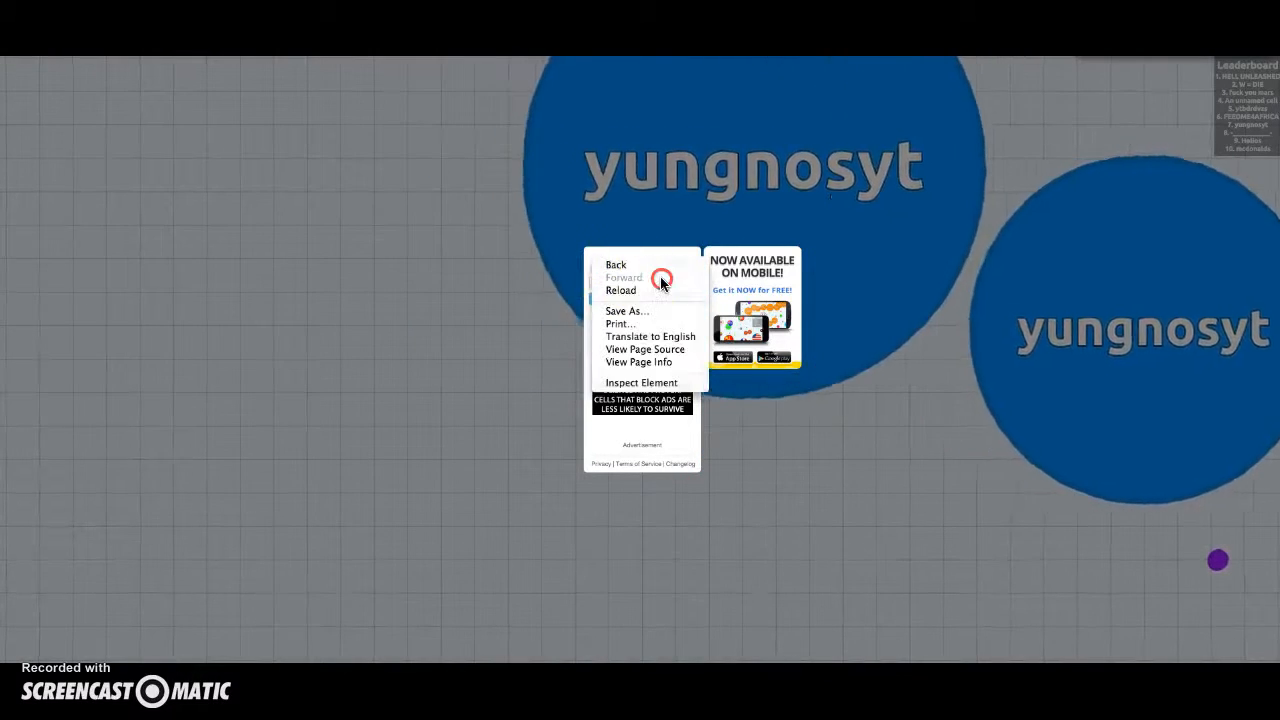
pyautogui.click(622, 290)
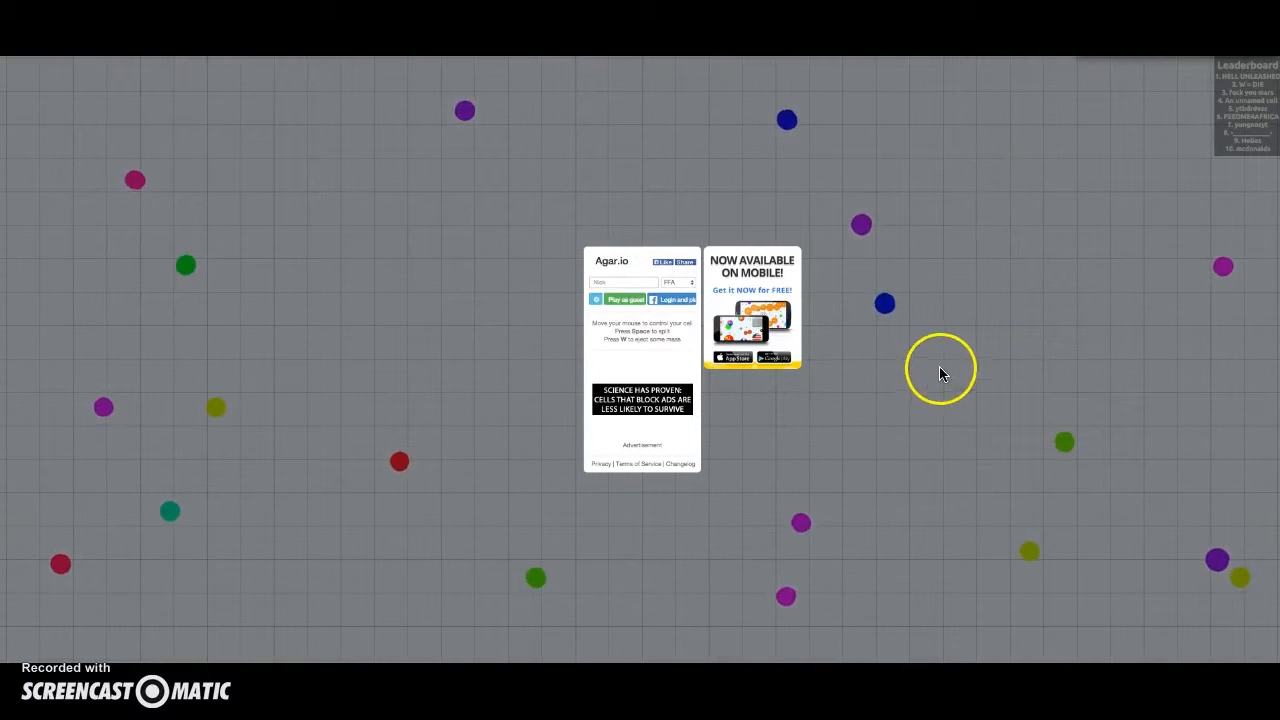
pyautogui.moveTo(800, 418)
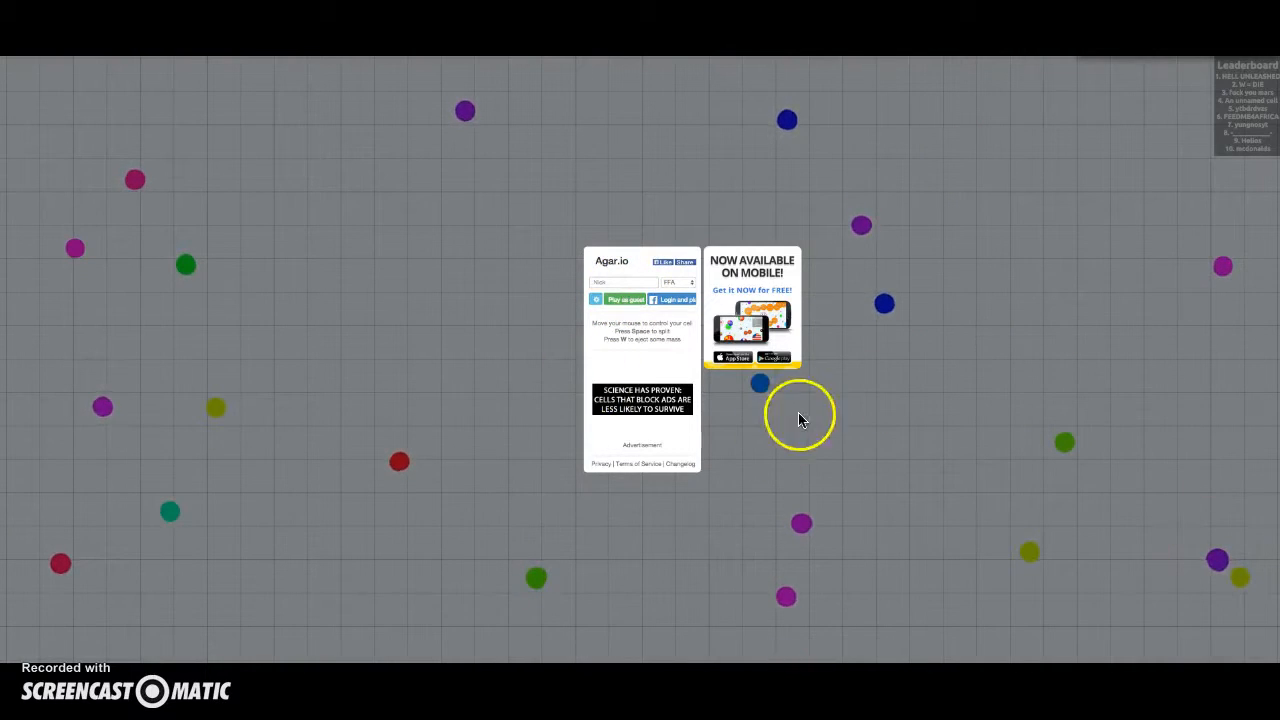
pyautogui.click(623, 282)
pyautogui.write('poopy face')
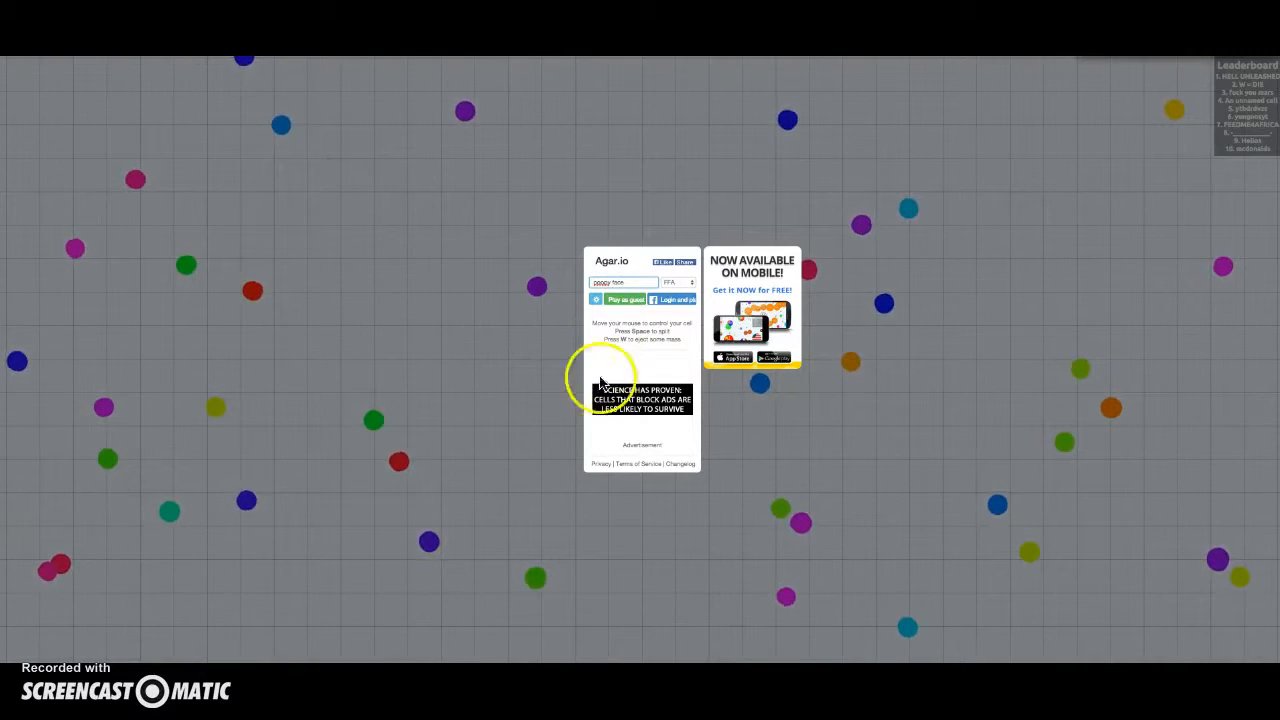
pyautogui.click(613, 298)
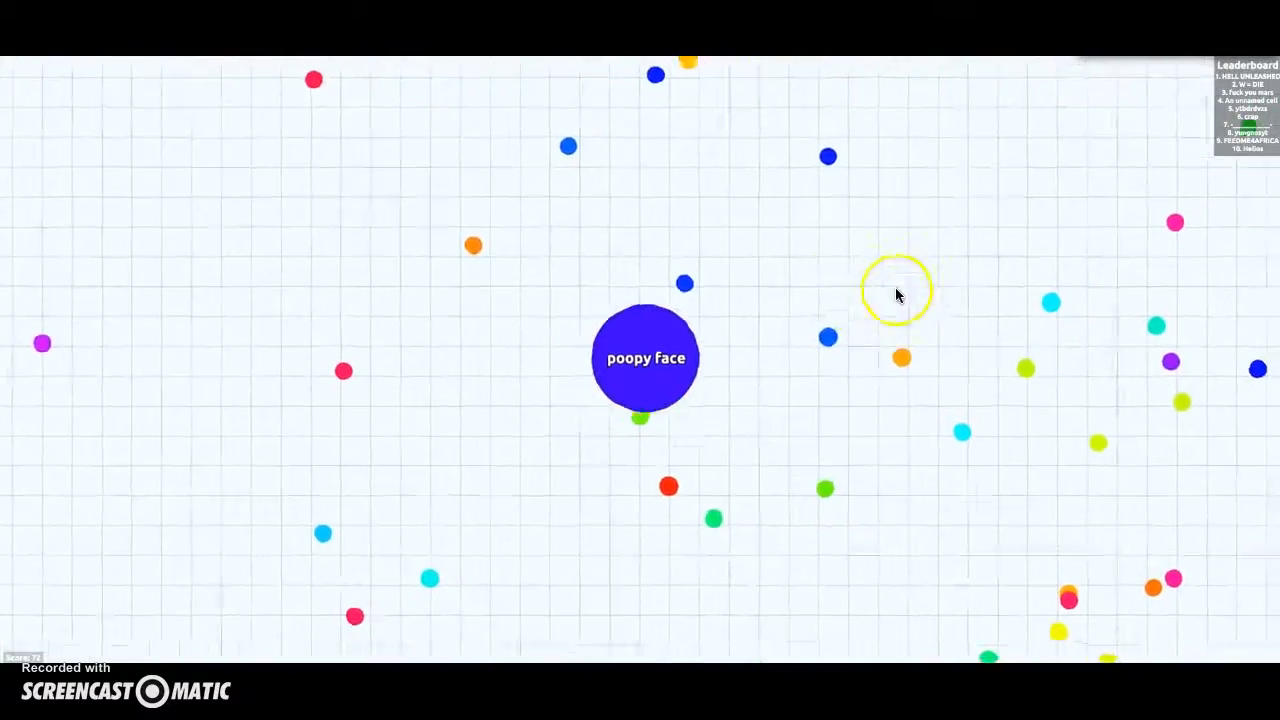
pyautogui.moveTo(757, 522)
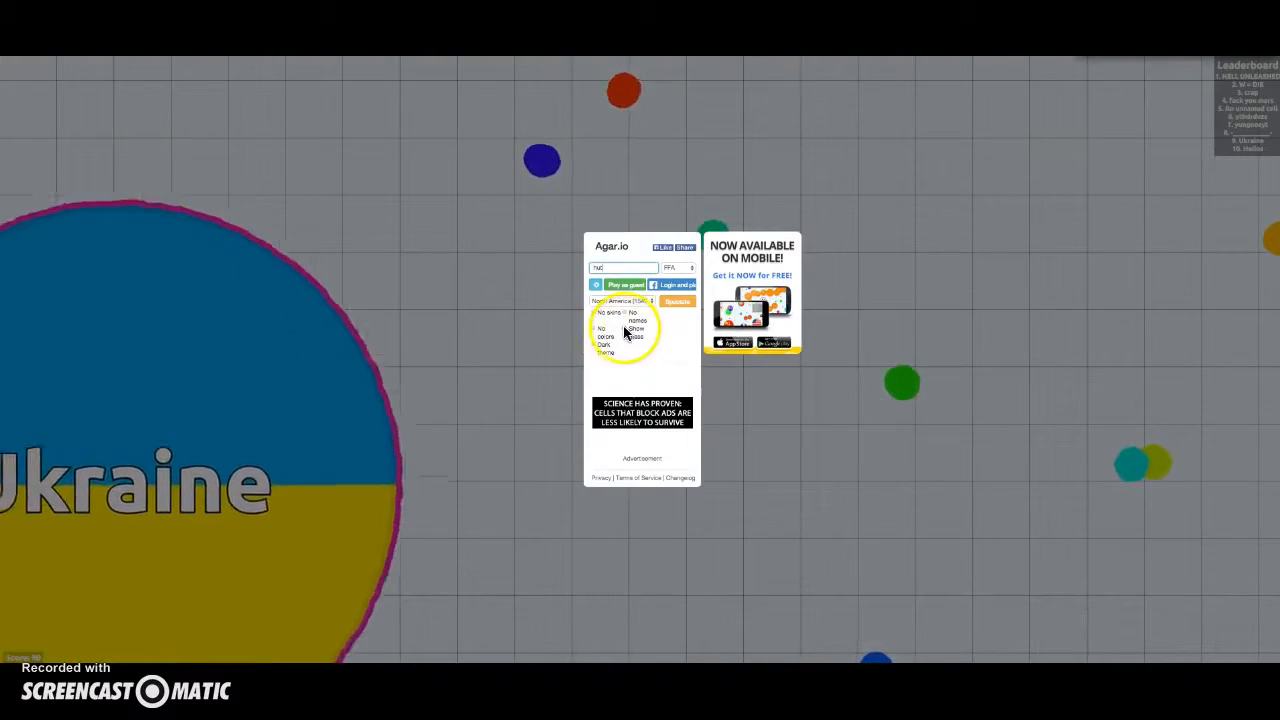
# Enable the Show mass option in the start menu settings
pyautogui.click(622, 285)
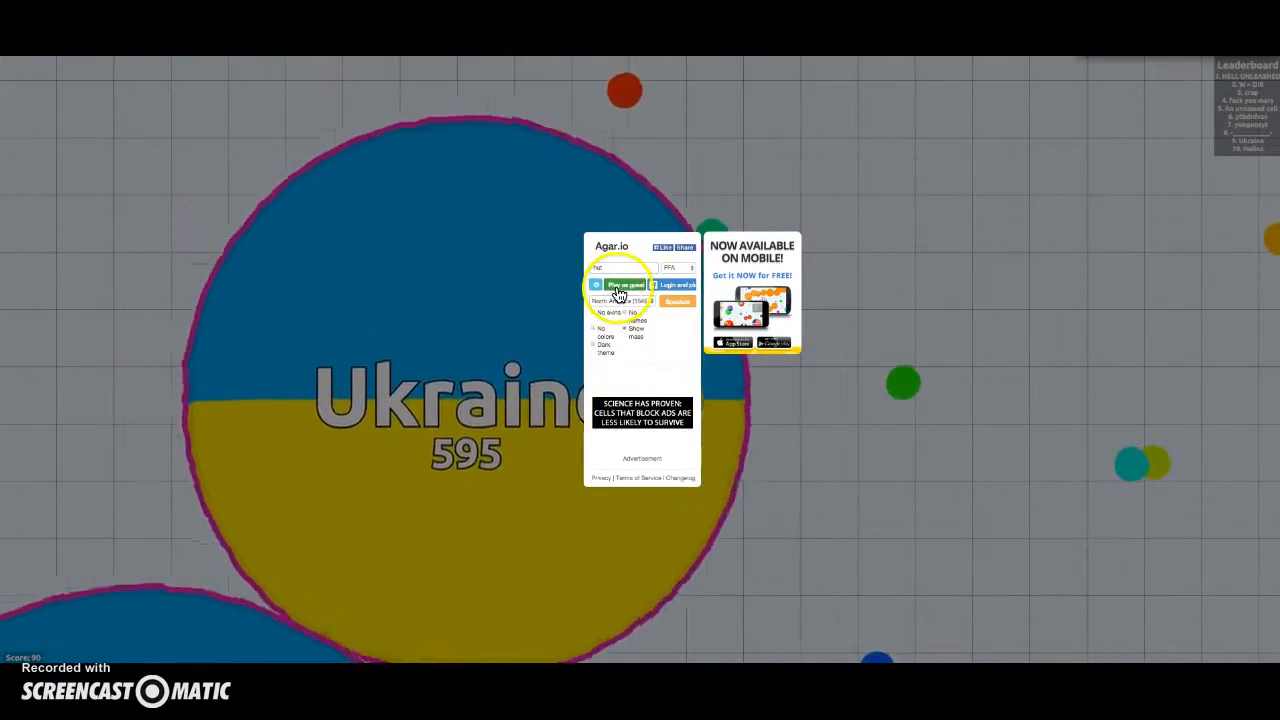
# Begin a new guest round as the cell named hut
pyautogui.click(624, 285)
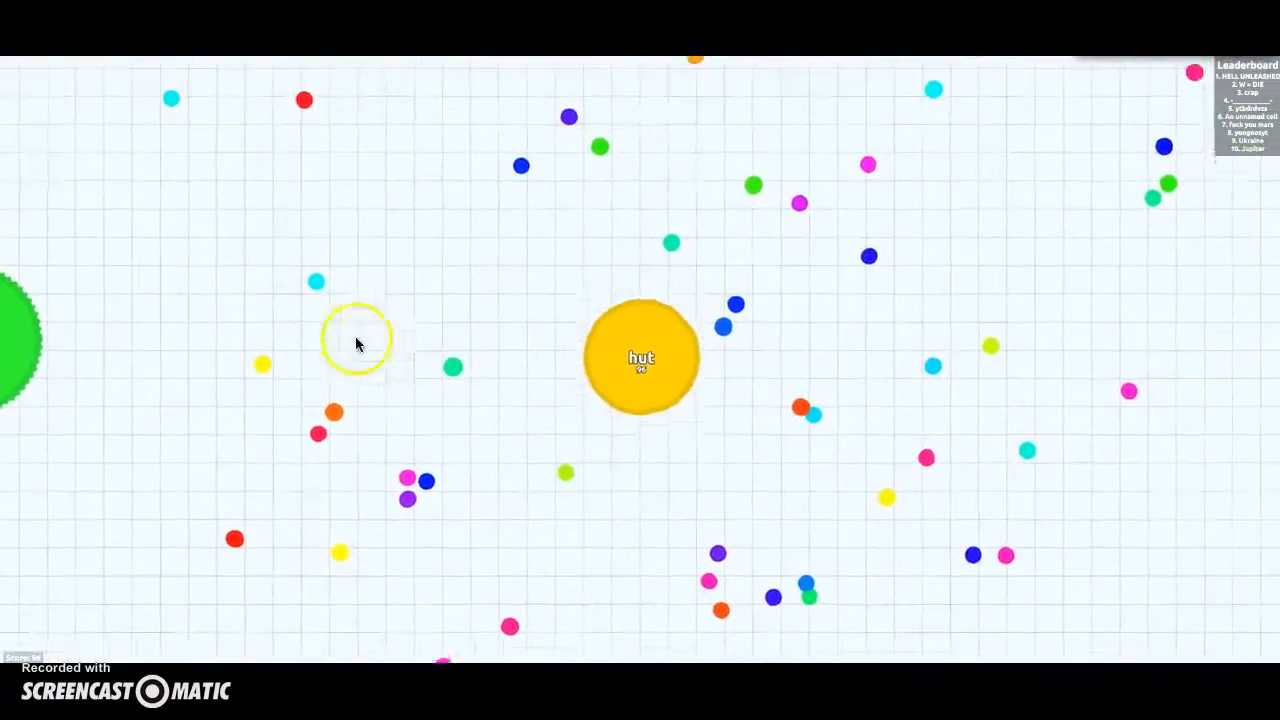
pyautogui.moveTo(485, 267)
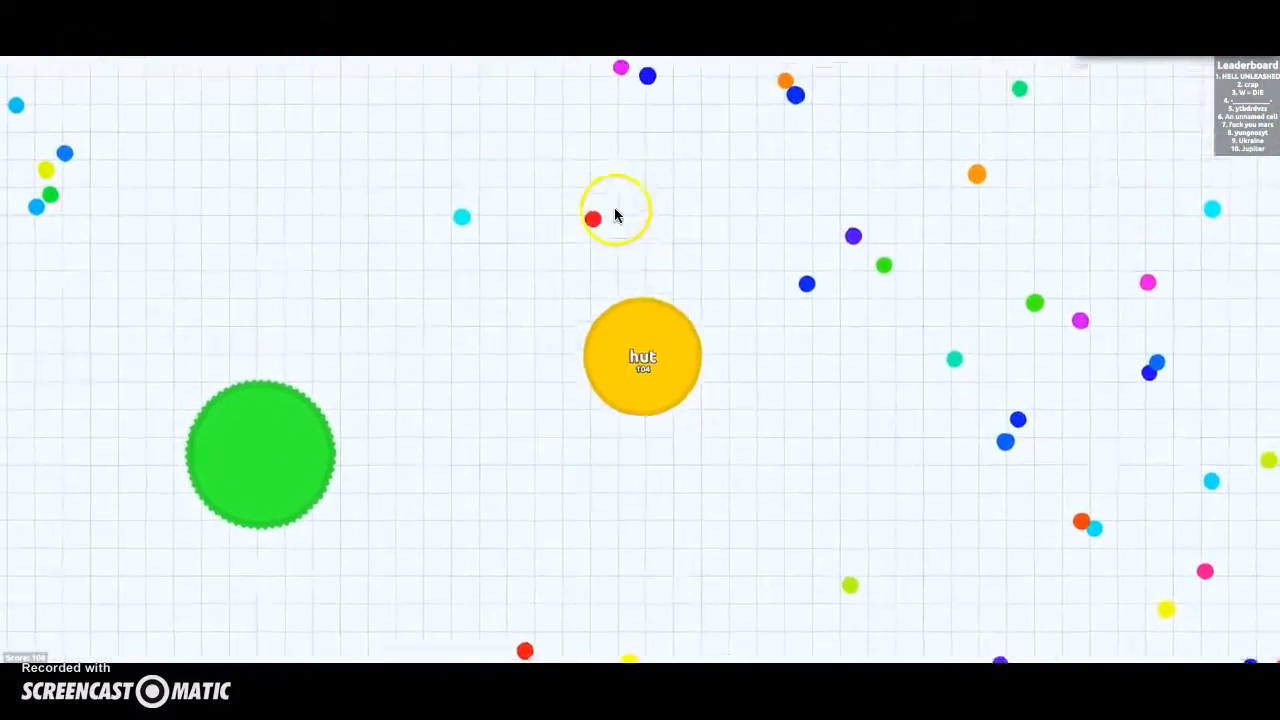
pyautogui.moveTo(553, 217)
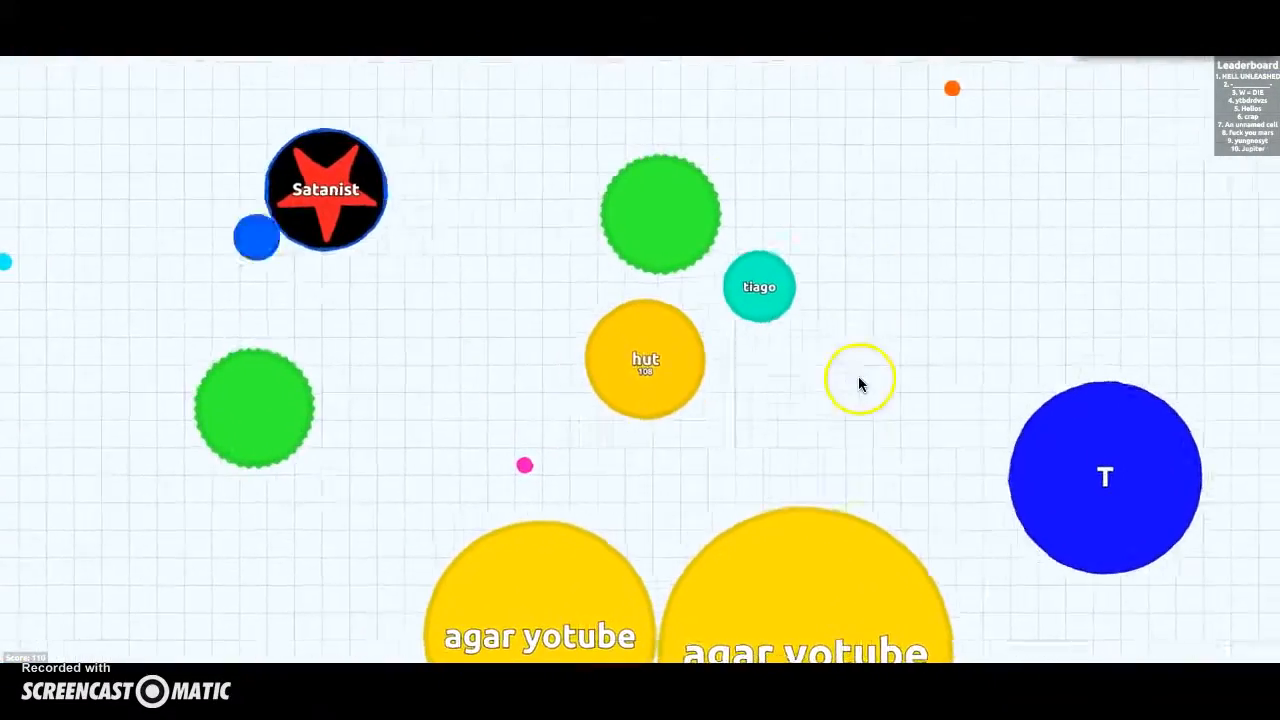
pyautogui.moveTo(891, 207)
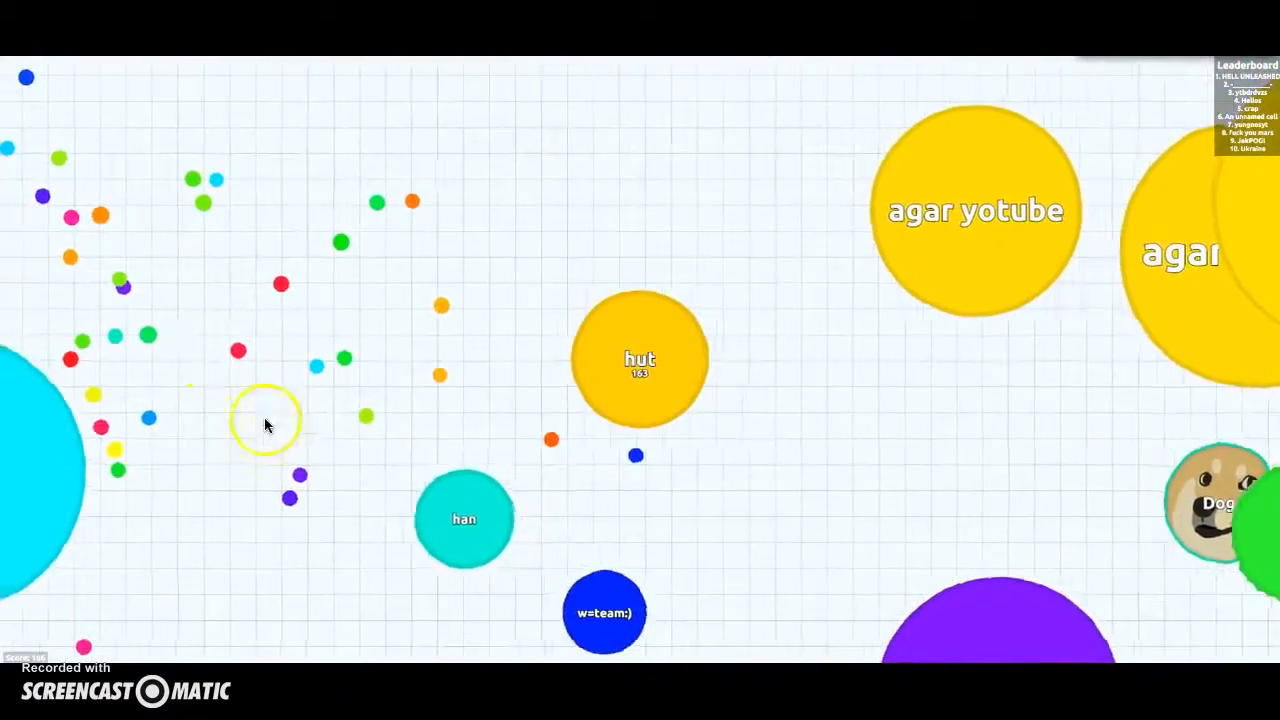
pyautogui.moveTo(649, 198)
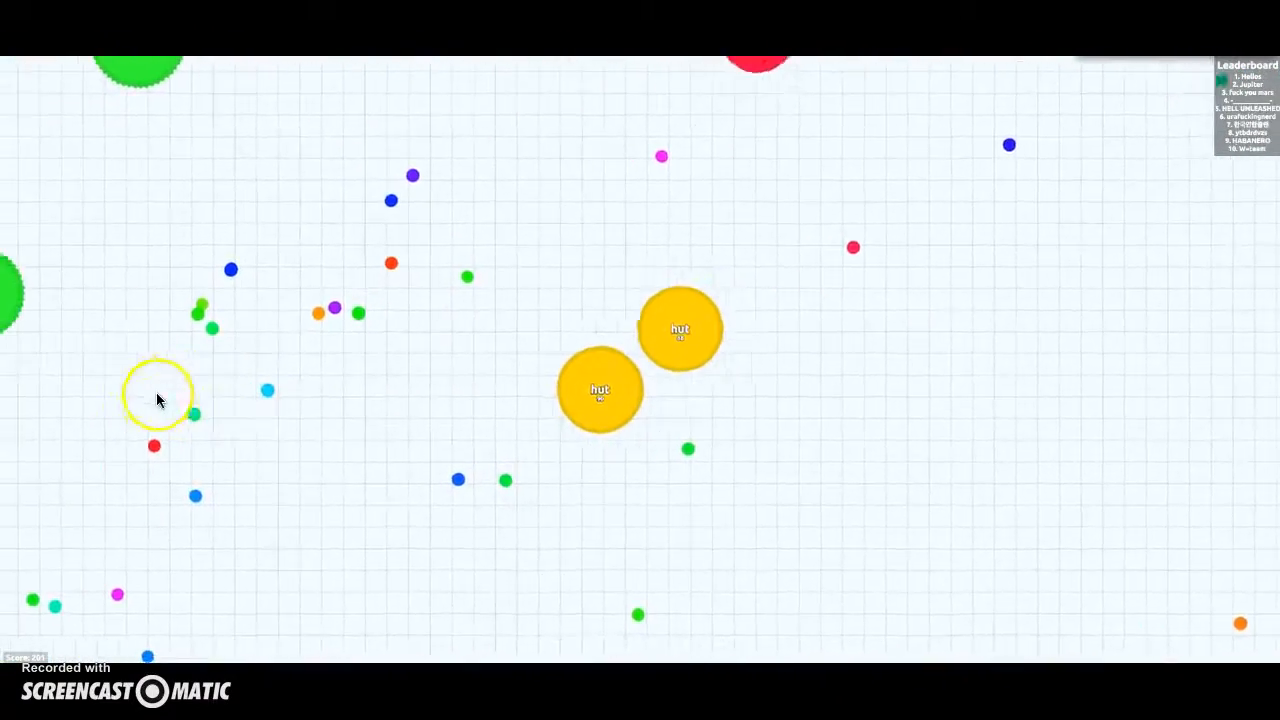
pyautogui.moveTo(750, 188)
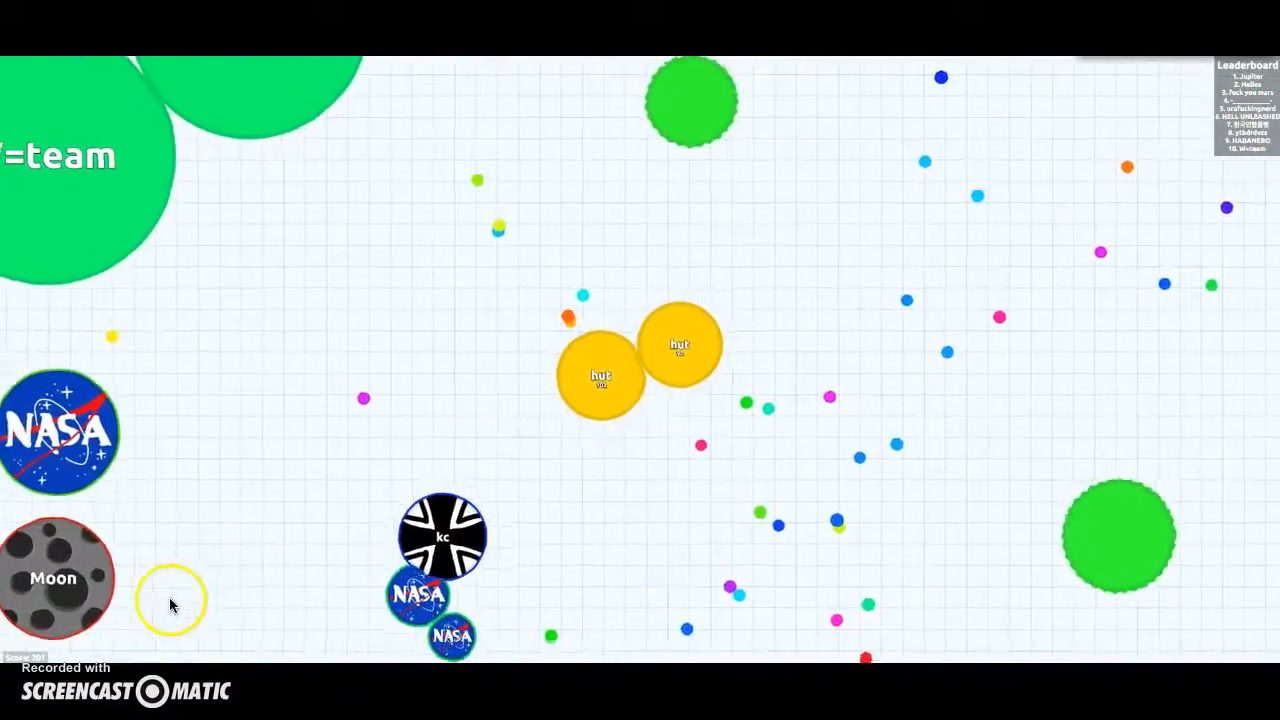
pyautogui.moveTo(928, 285)
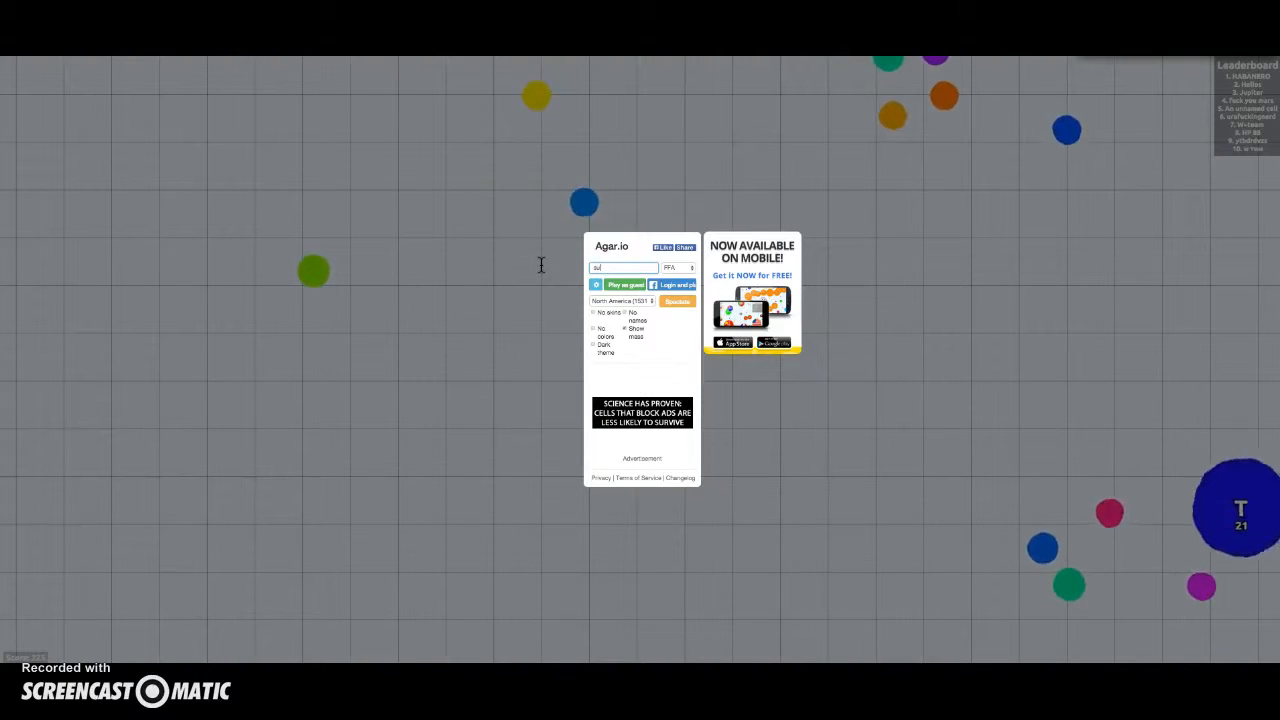
# Enter the nickname 'sunny diaper' and start playing as a guest
pyautogui.write('sunny diaper')
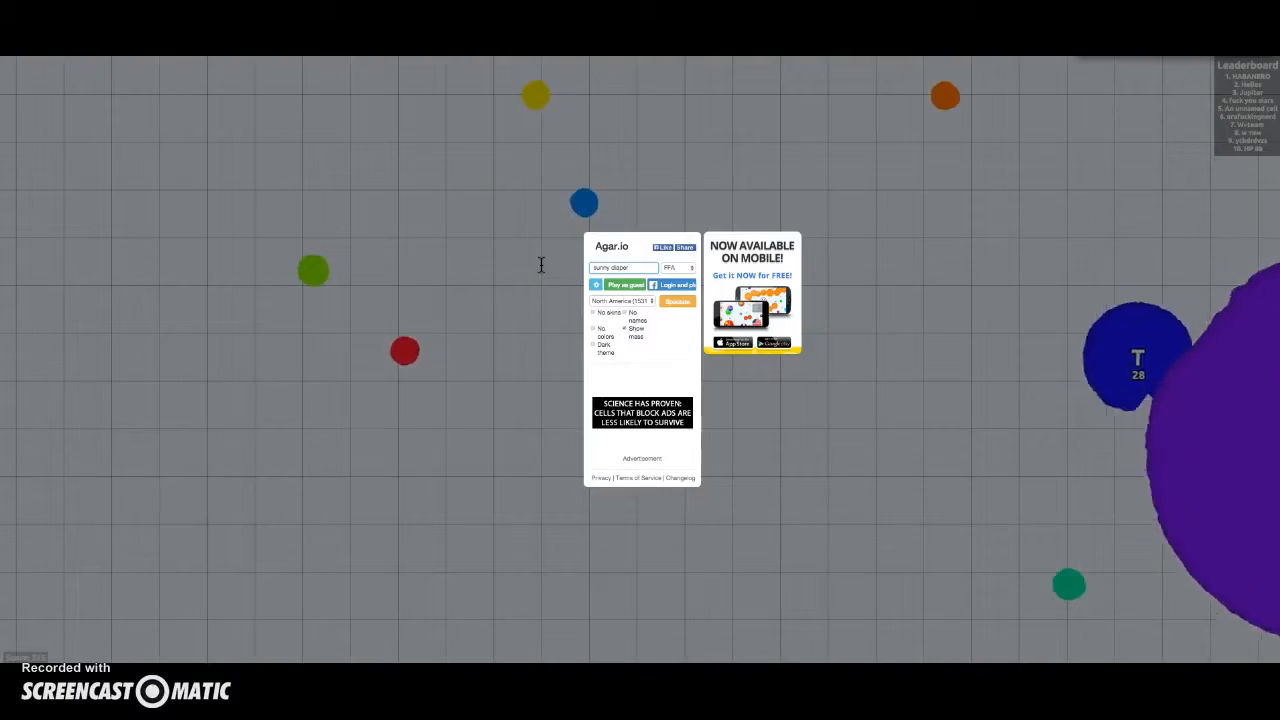
pyautogui.click(615, 284)
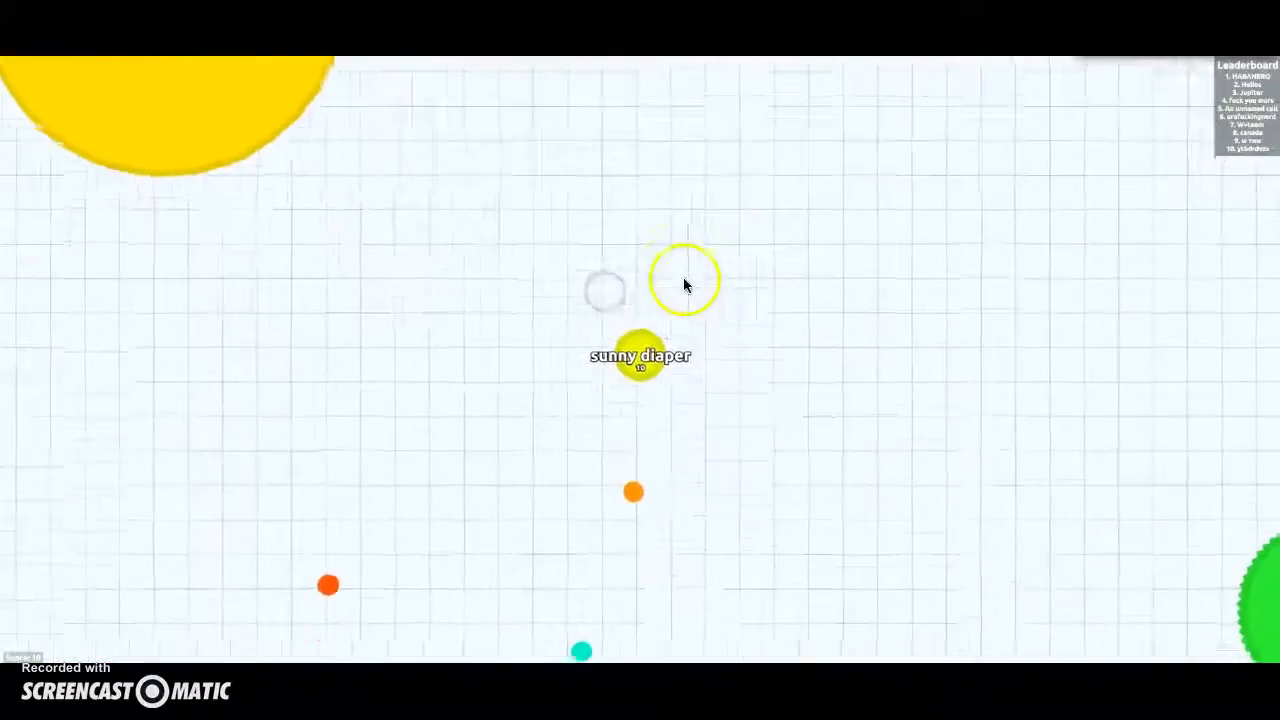